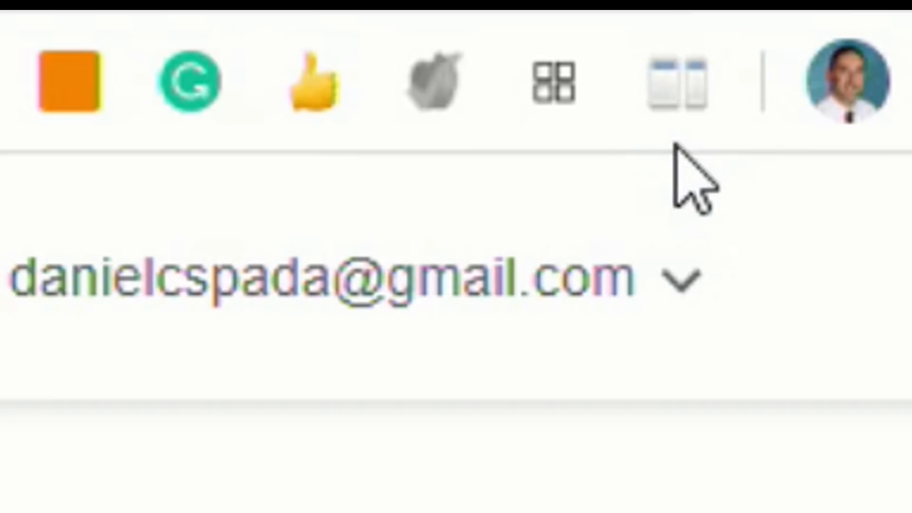
{"action": "mouse_move", "coordinate": [674, 84]}
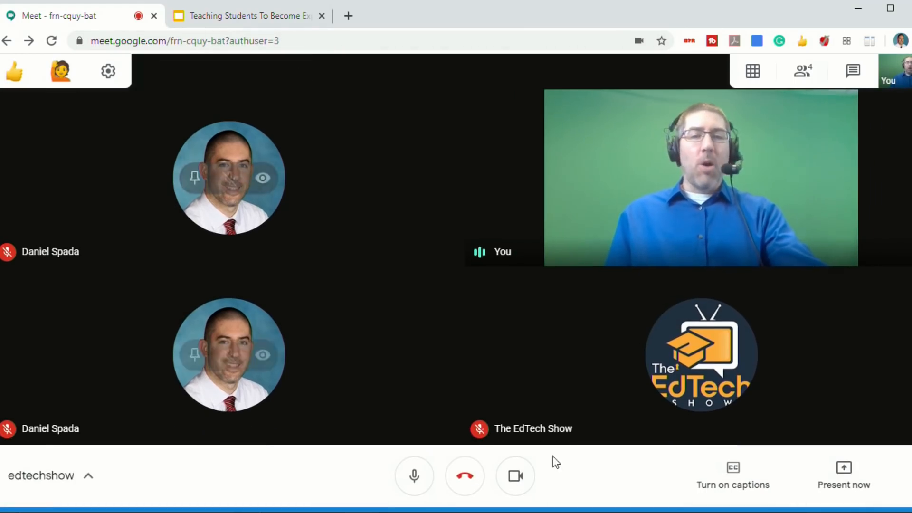
{"action": "mouse_move", "coordinate": [447, 256]}
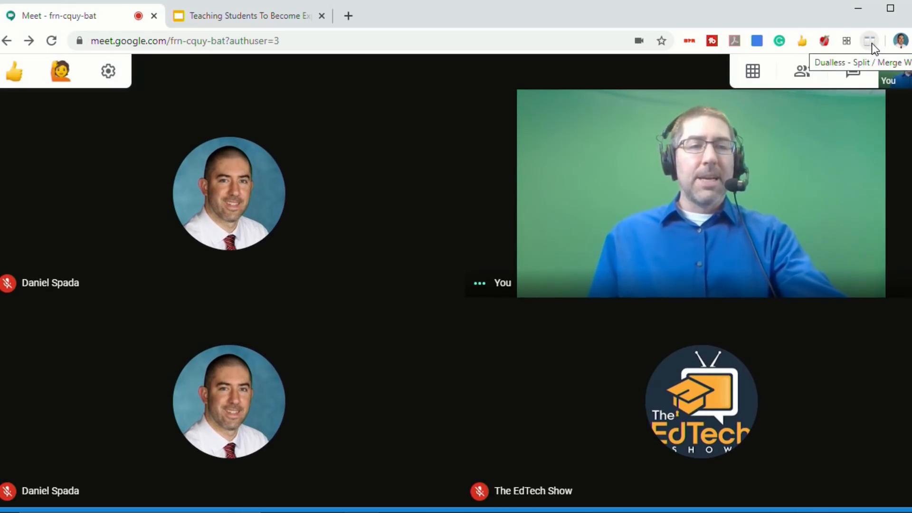
Tile the Meet and Slides windows side by side using a Dualless split ratio, call on the left
{"action": "left_click", "coordinate": [868, 40]}
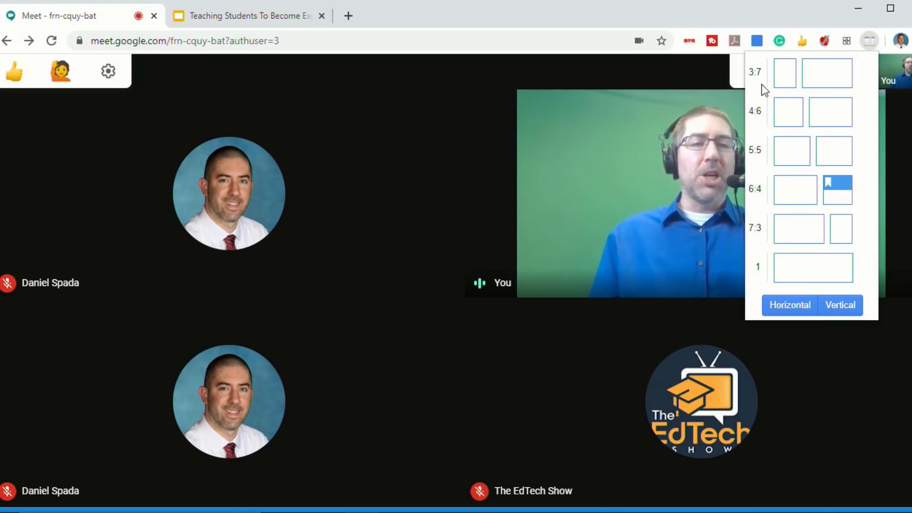
{"action": "left_click", "coordinate": [794, 189]}
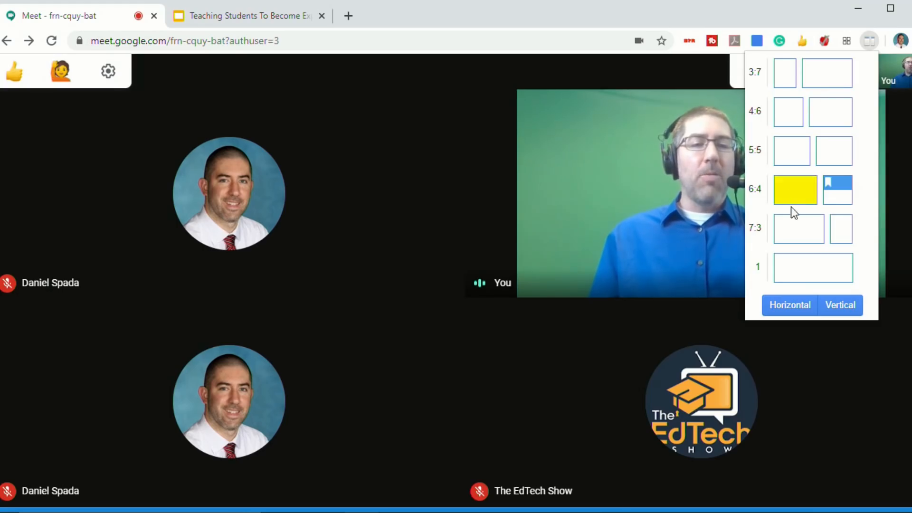
{"action": "left_click", "coordinate": [812, 268]}
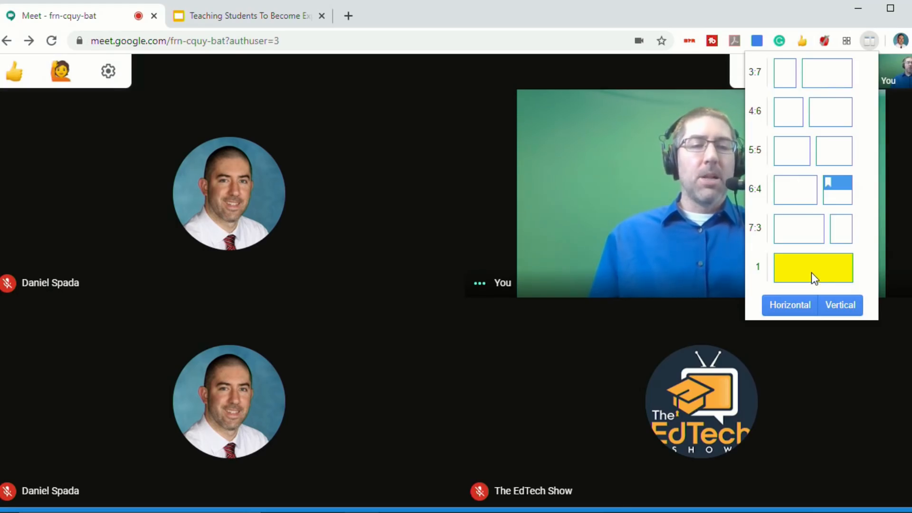
{"action": "left_click", "coordinate": [827, 73]}
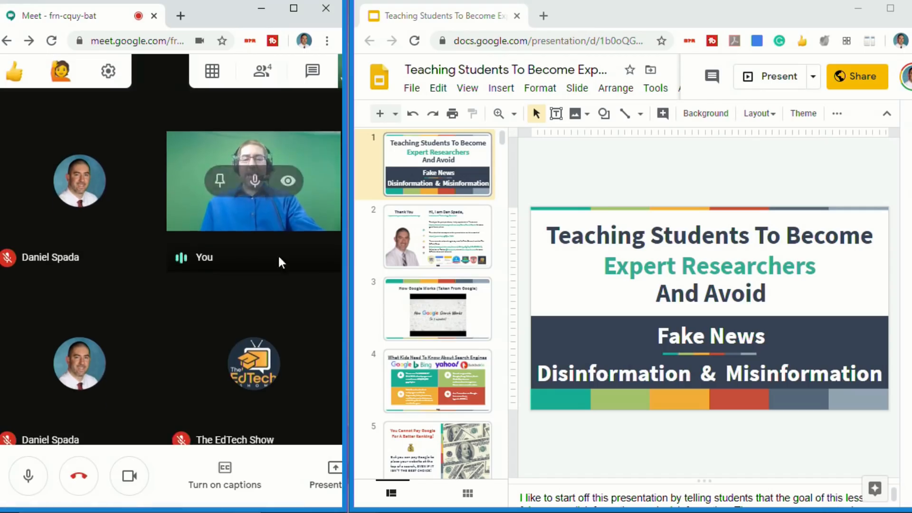
Share the Slides presentation as a single window to everyone in the call via Present now
{"action": "left_click", "coordinate": [334, 469]}
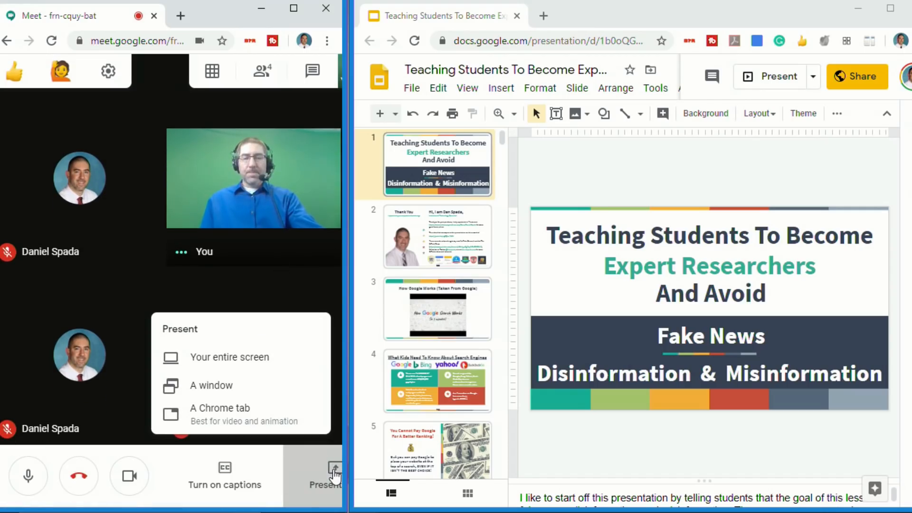
{"action": "mouse_move", "coordinate": [292, 360]}
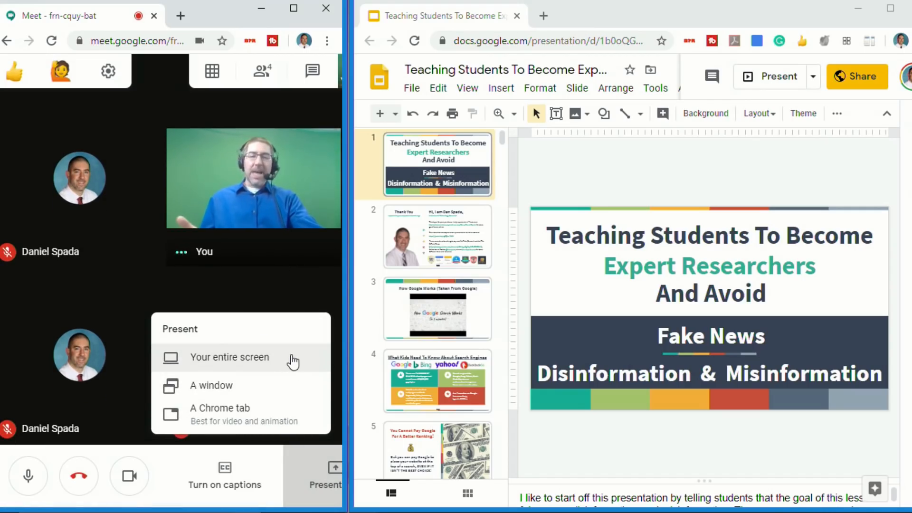
{"action": "mouse_move", "coordinate": [243, 390]}
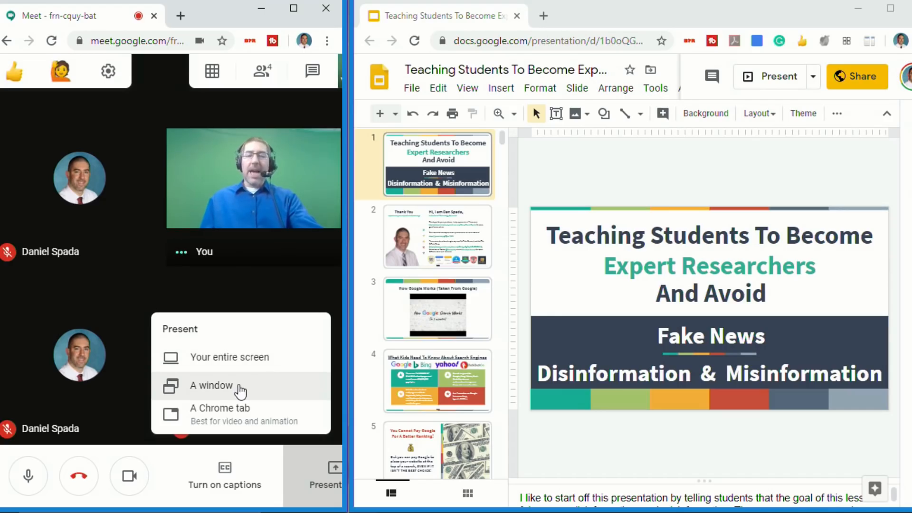
{"action": "mouse_move", "coordinate": [270, 392]}
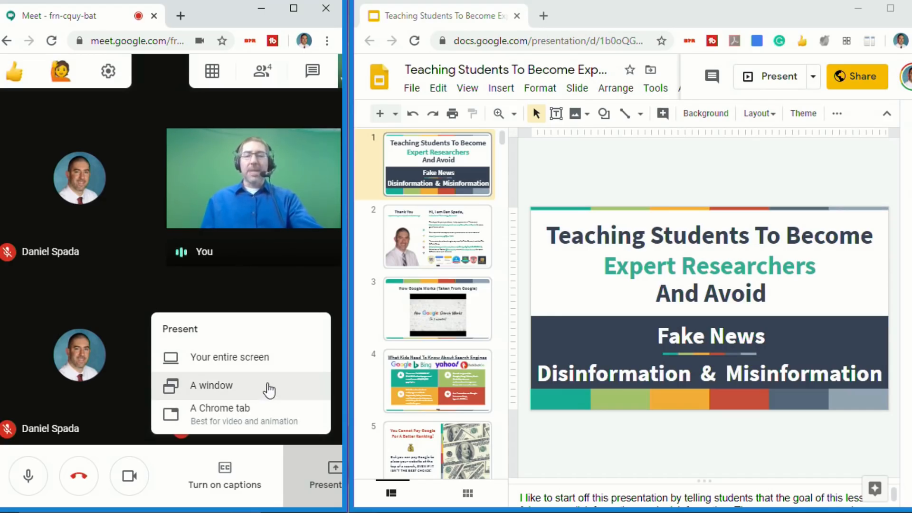
{"action": "left_click", "coordinate": [211, 386]}
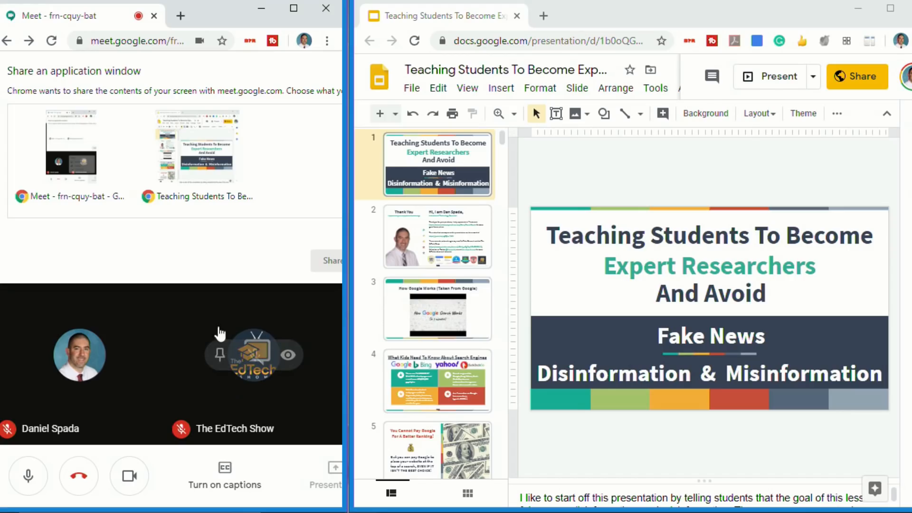
{"action": "left_click", "coordinate": [197, 146]}
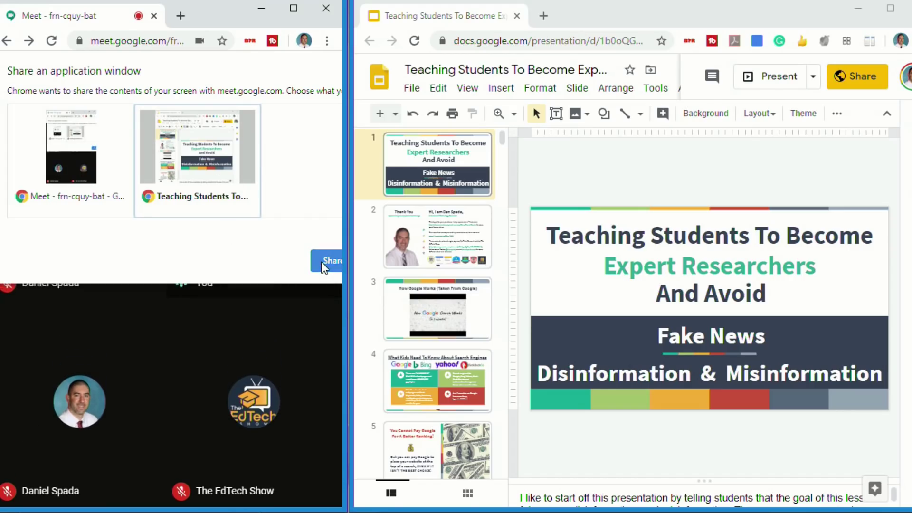
{"action": "left_click", "coordinate": [331, 260]}
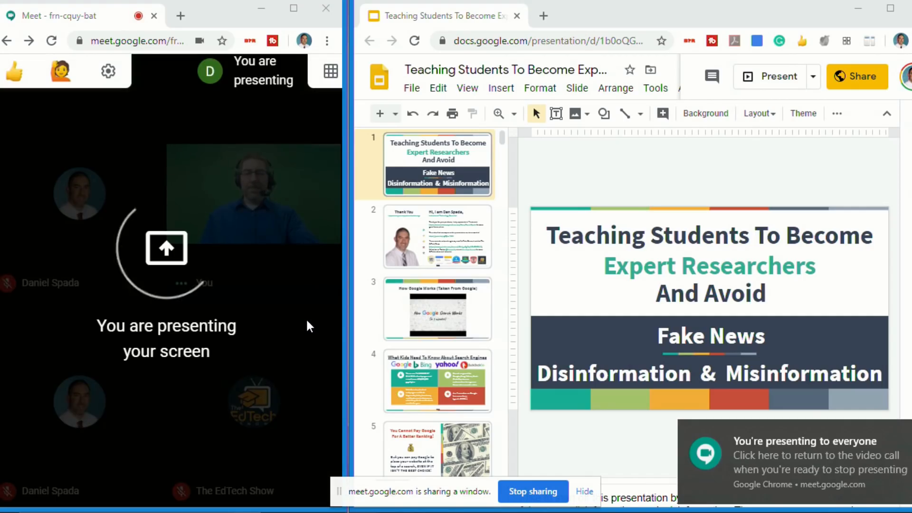
Step through the search engines and How Google Works slides, landing on the paid Google rankings slide
{"action": "left_click", "coordinate": [437, 381]}
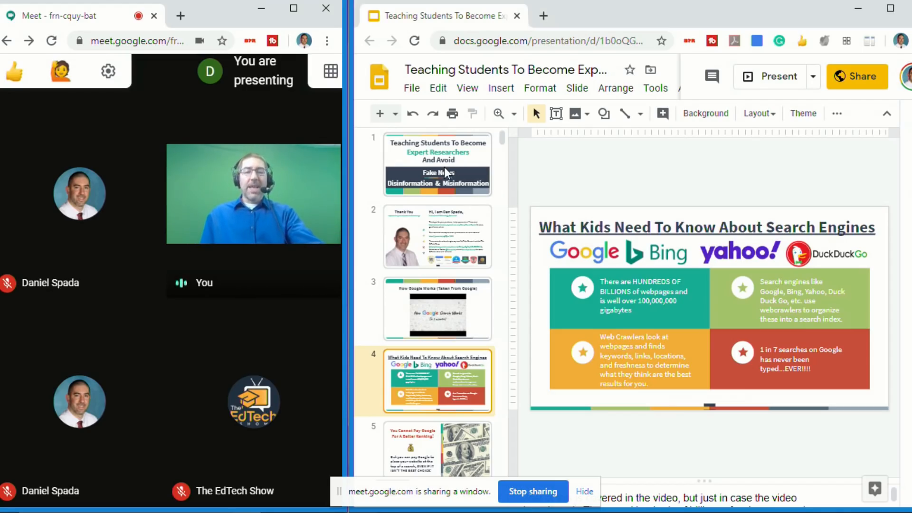
{"action": "left_click", "coordinate": [437, 309]}
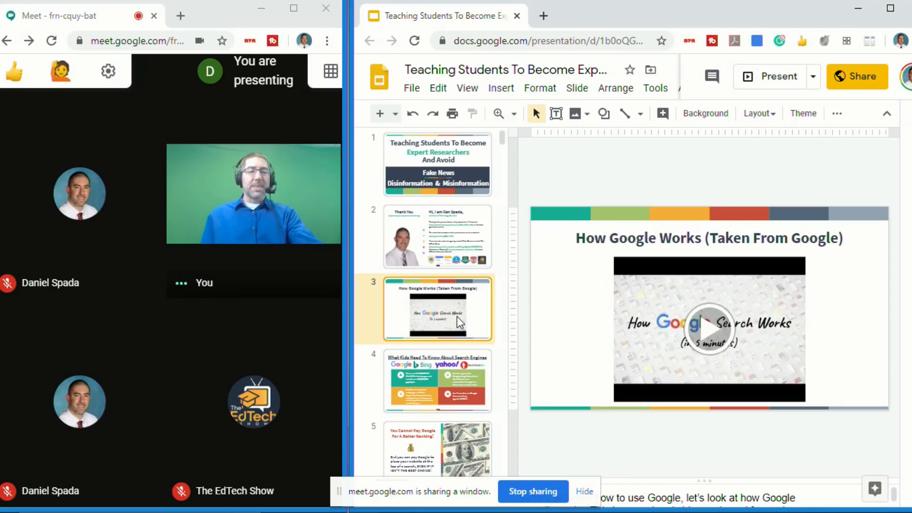
{"action": "left_click", "coordinate": [437, 381]}
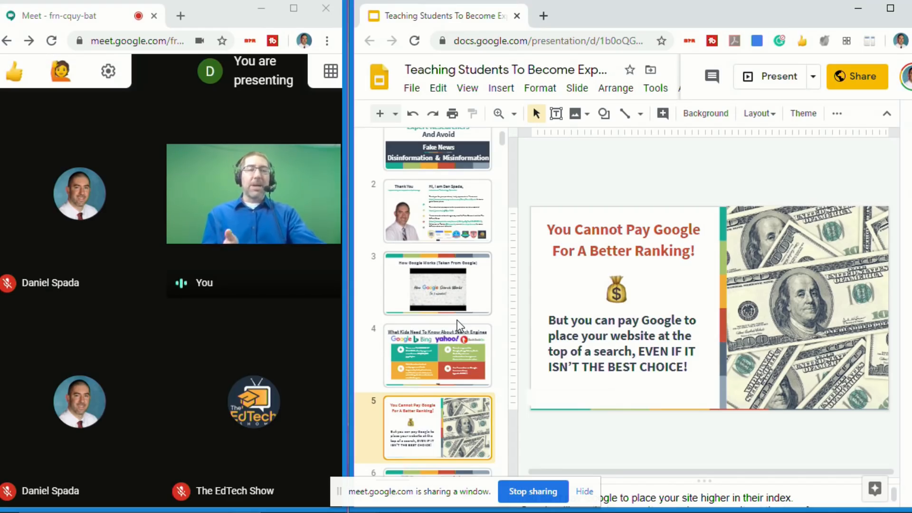
{"action": "mouse_move", "coordinate": [429, 306]}
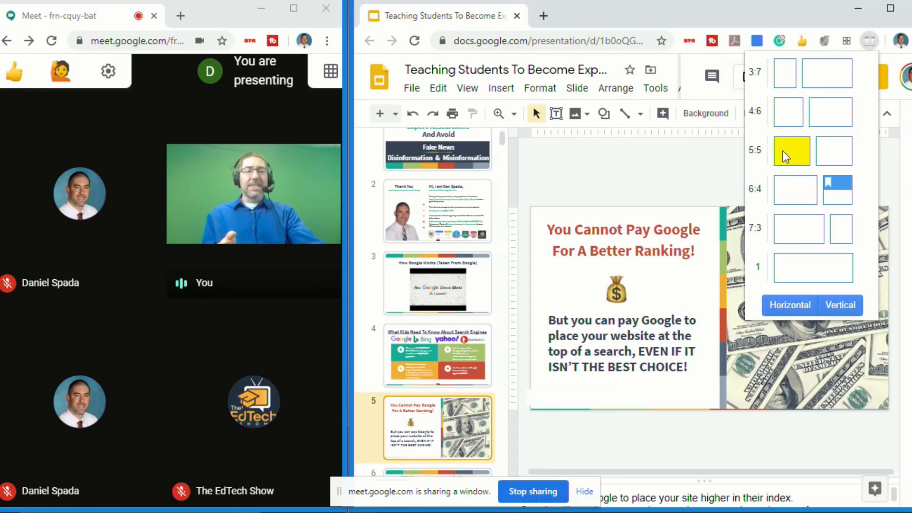
{"action": "mouse_move", "coordinate": [814, 144]}
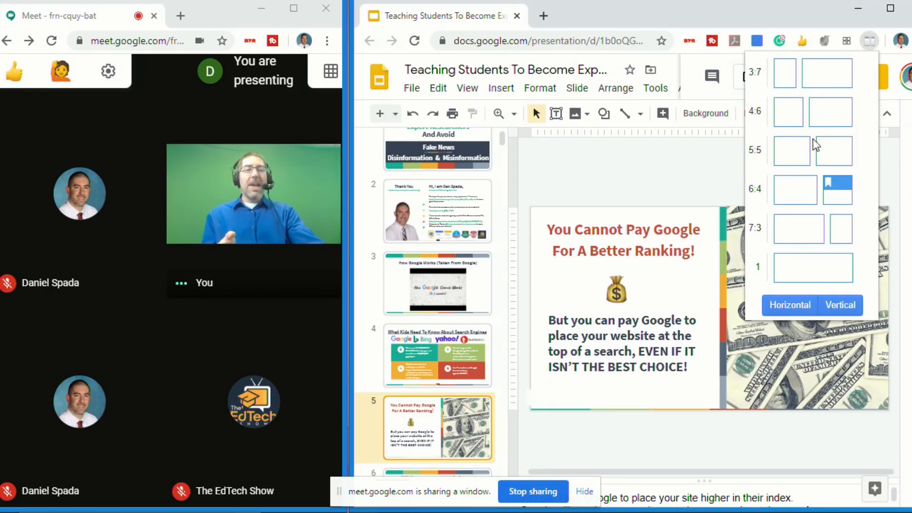
{"action": "mouse_move", "coordinate": [847, 41]}
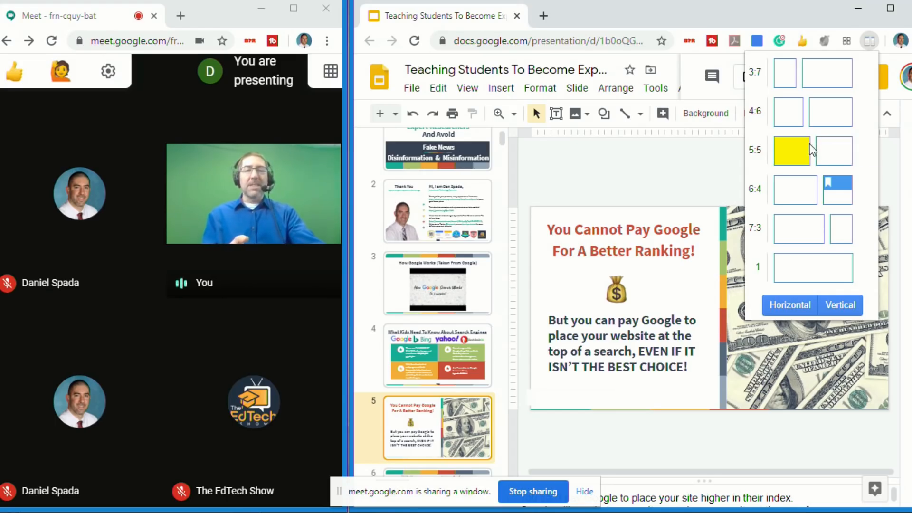
{"action": "mouse_move", "coordinate": [808, 150]}
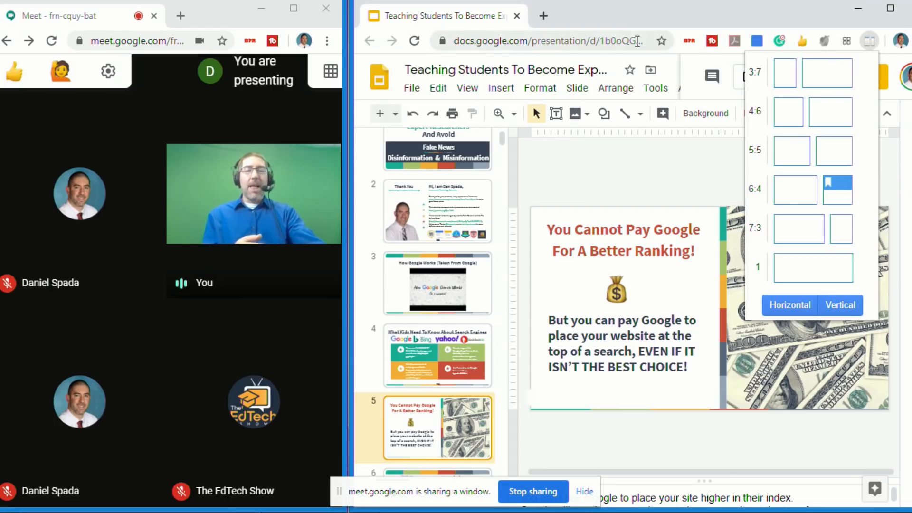
{"action": "mouse_move", "coordinate": [789, 152]}
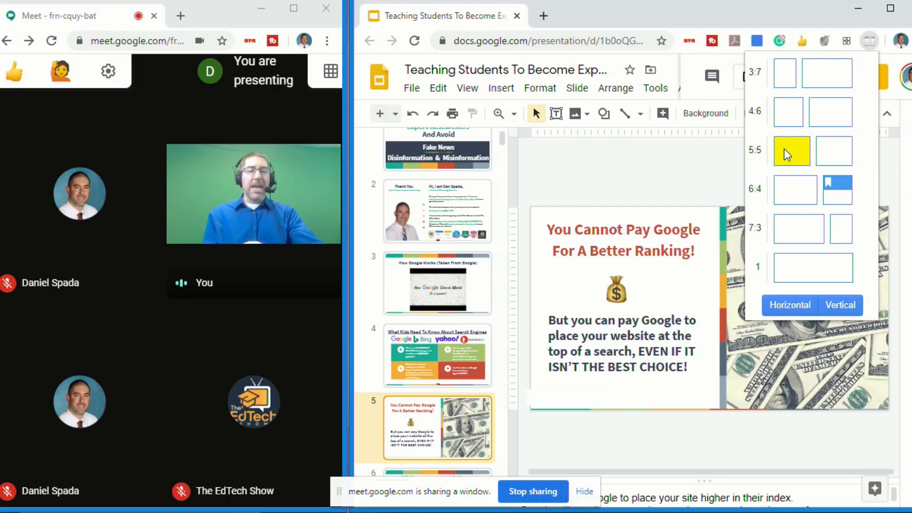